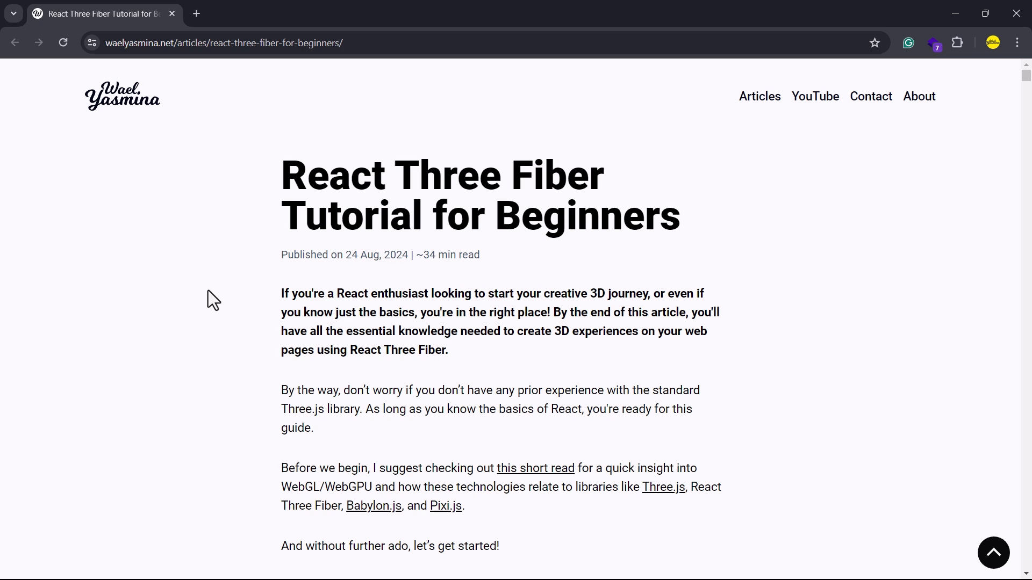
Step: Switch from the Chrome React Three Fiber tutorial to Visual Studio Code
key("alt+tab")
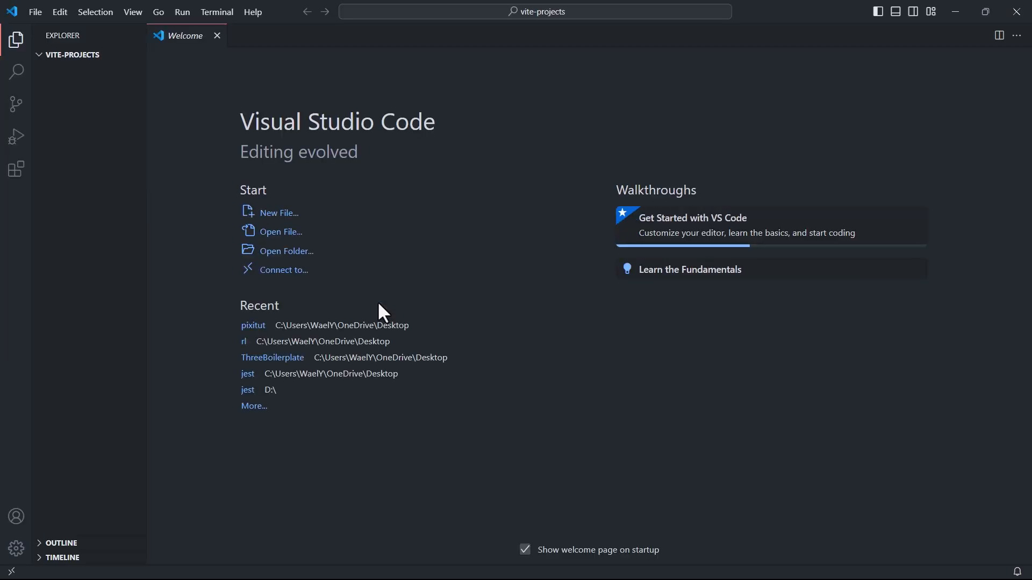
Step: Run npm create vite@latest r3f-tut in a new terminal, choosing React with JavaScript
left_click(216, 11)
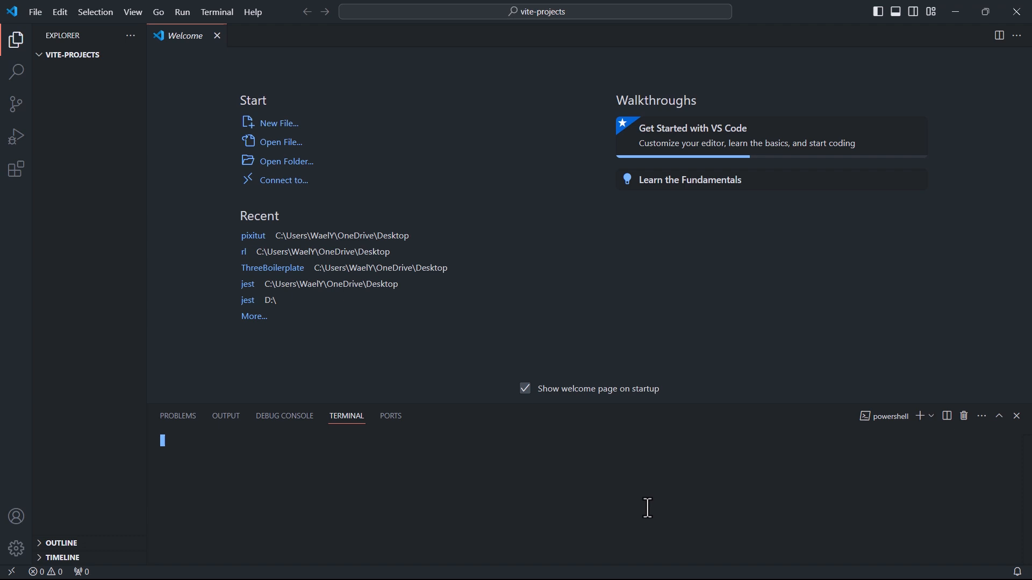
type("npm create vite")
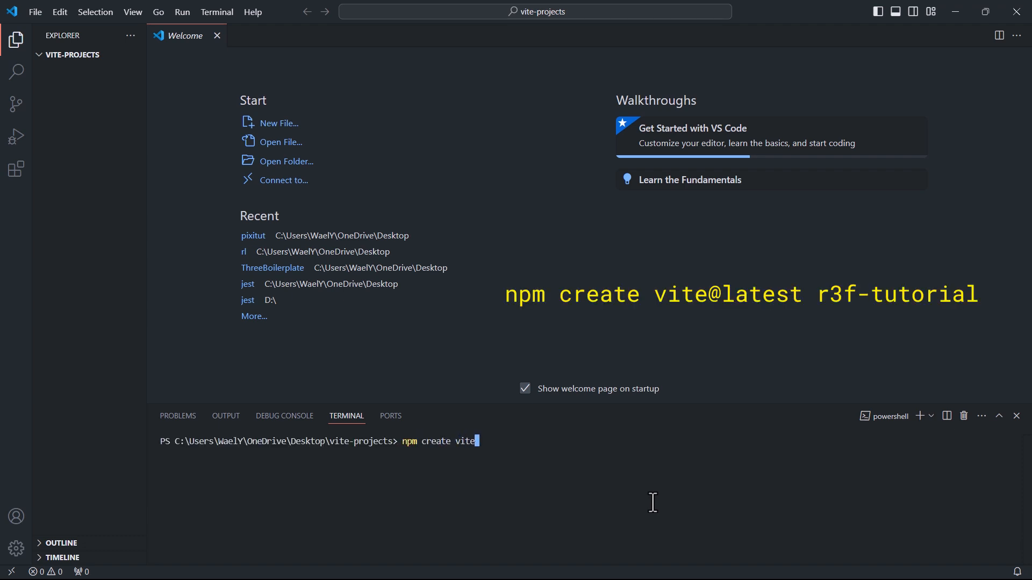
type("@latest")
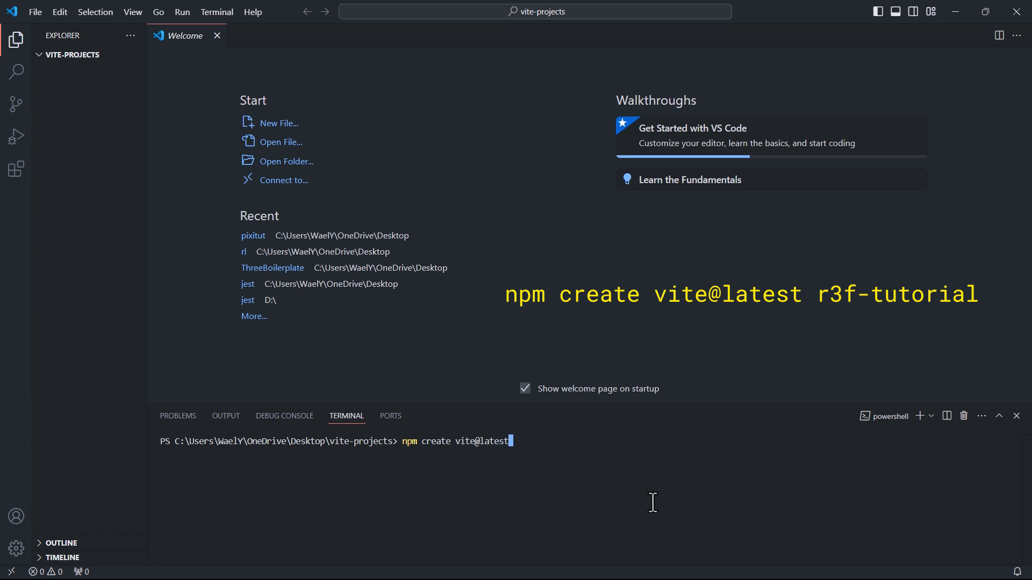
type("r3f-tu")
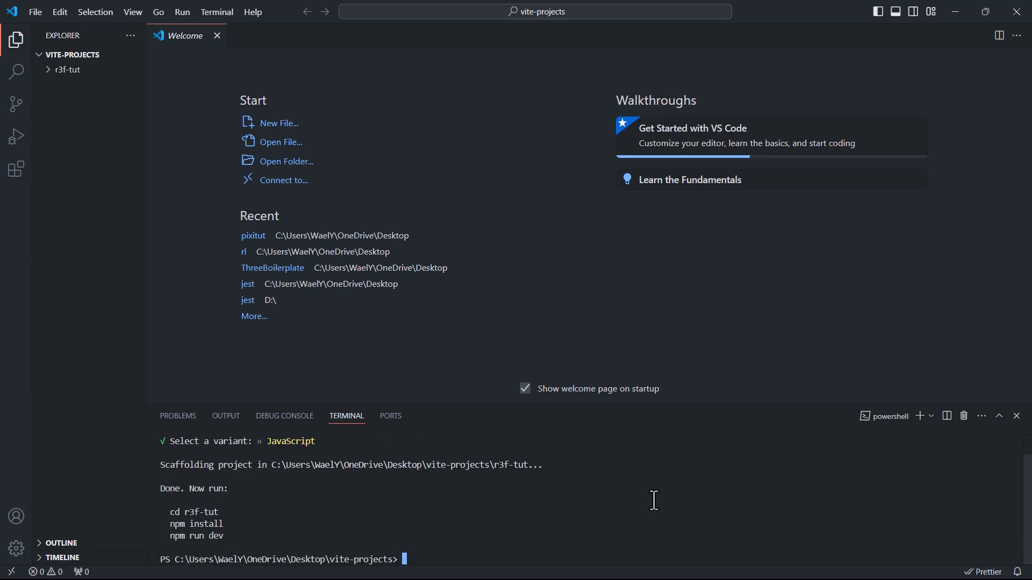
left_click(285, 161)
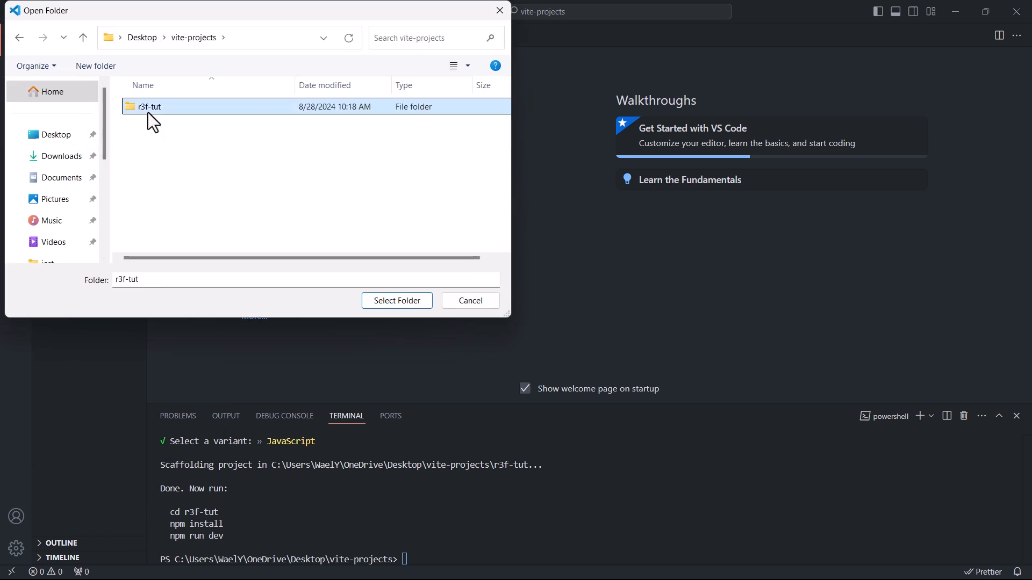
left_click(396, 301)
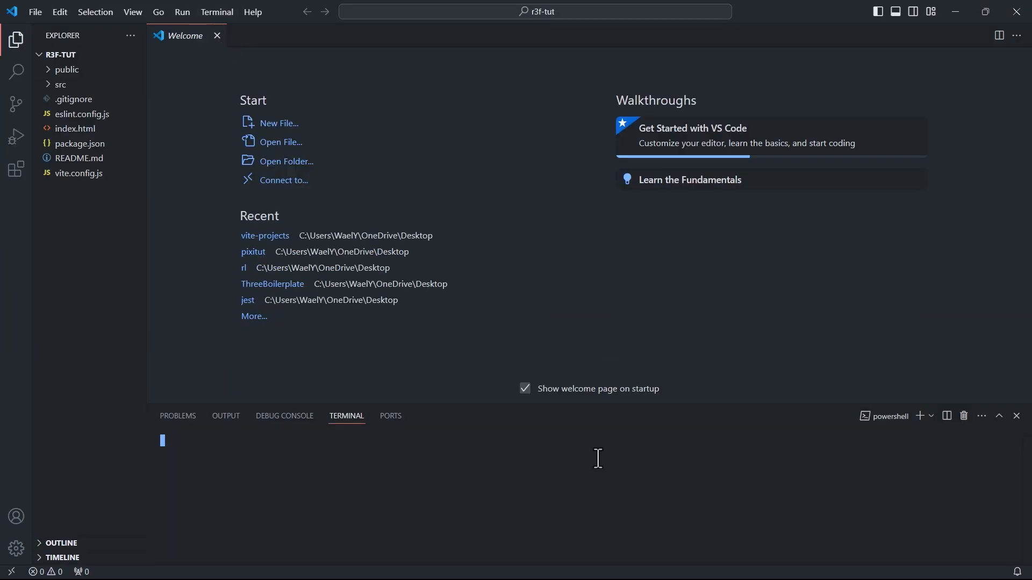
type("npm")
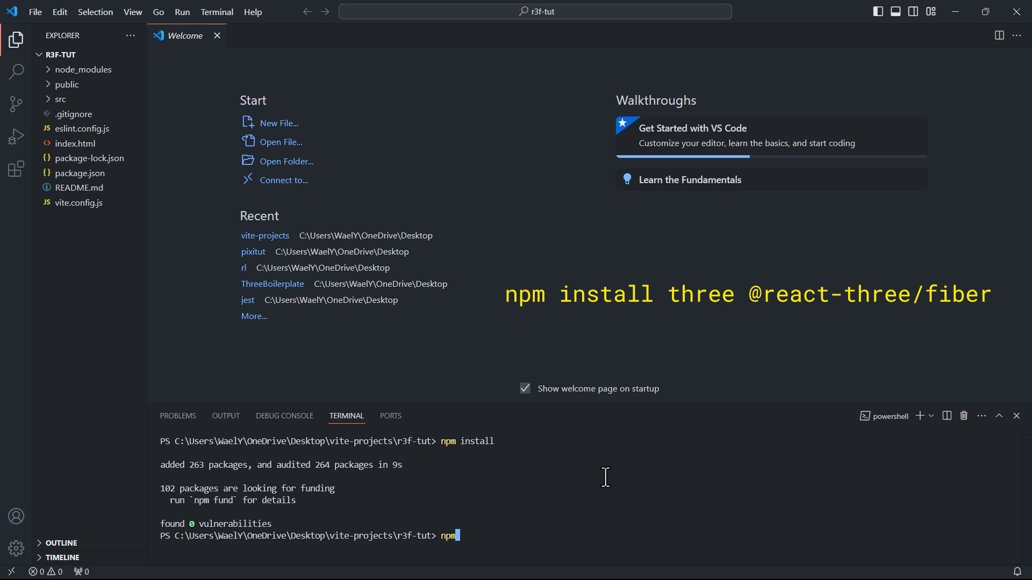
type("install three")
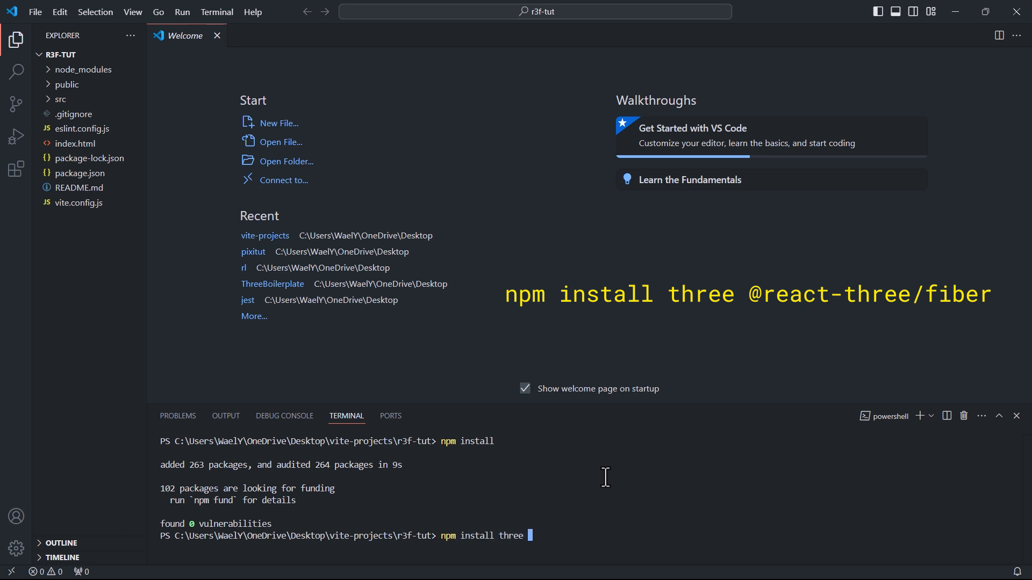
type("@react-three/fiber")
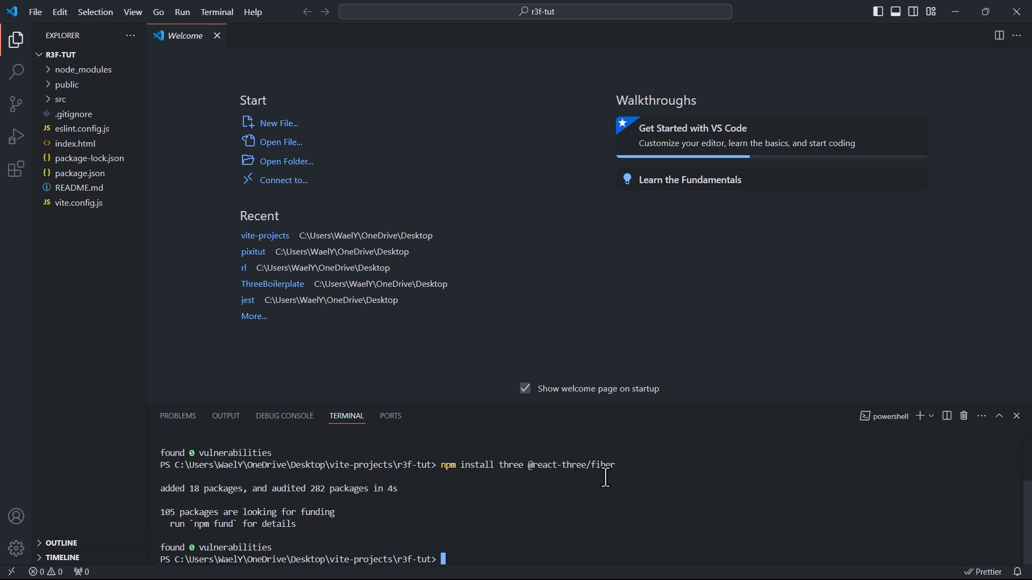
Step: Run npm run dev to start the Vite server at localhost:5173
type("npm r")
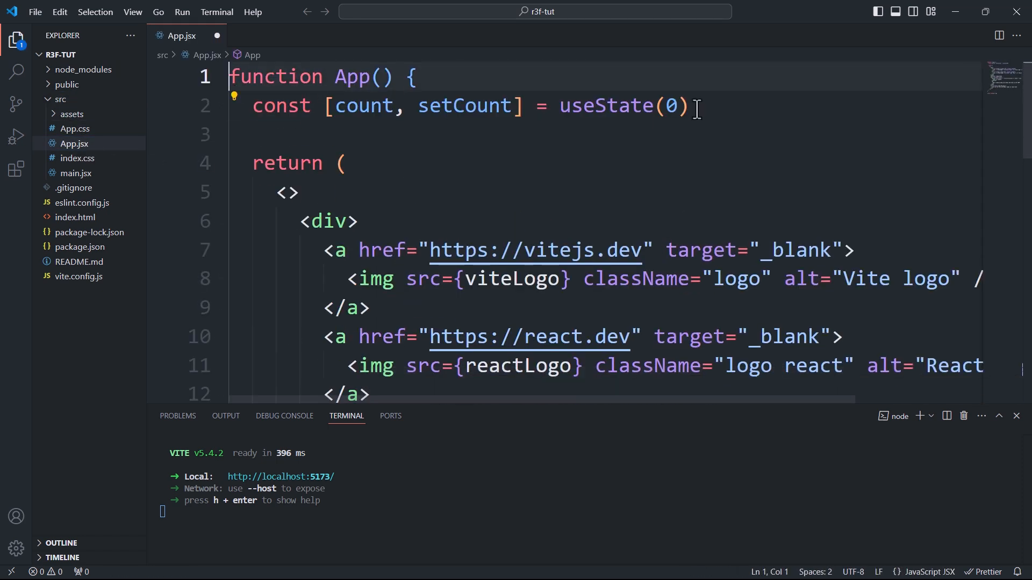
Step: Clear the useState line and starter JSX from App.jsx, adding a #canvas-container element
scroll("down", 3)
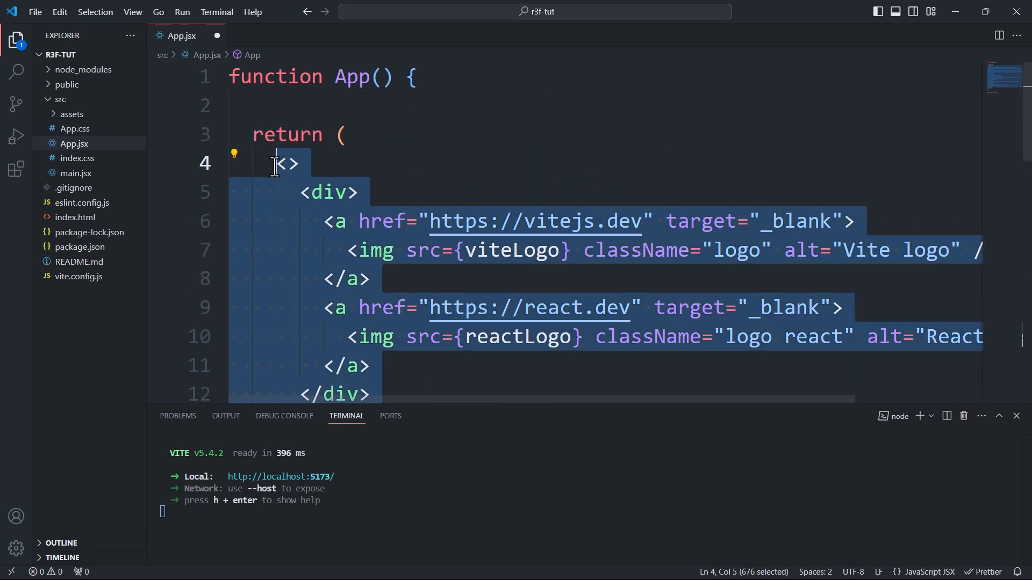
type("#canvas-c")
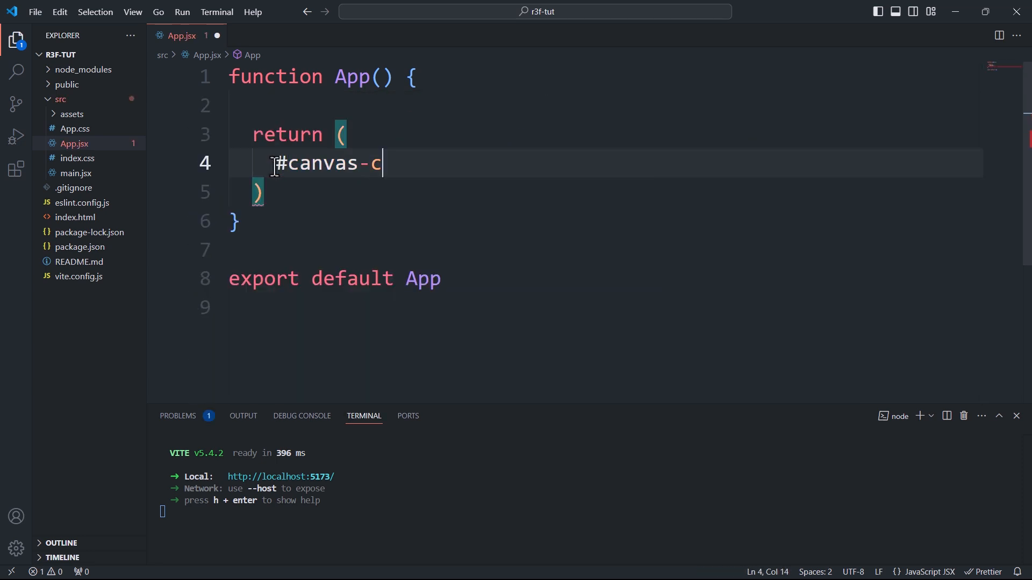